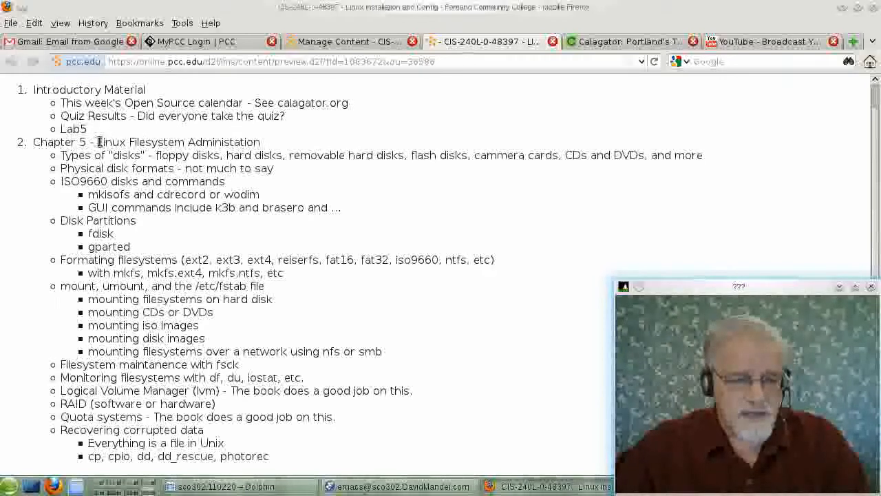
Step: Highlight the Chapter 5 heading 'Linux Filesystem Administration' in the course outline
double_click(177, 142)
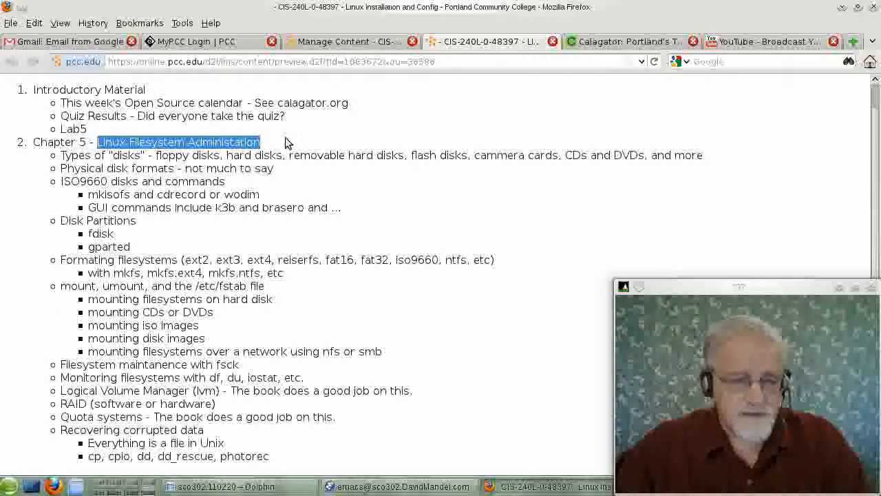
mouse_move(261, 137)
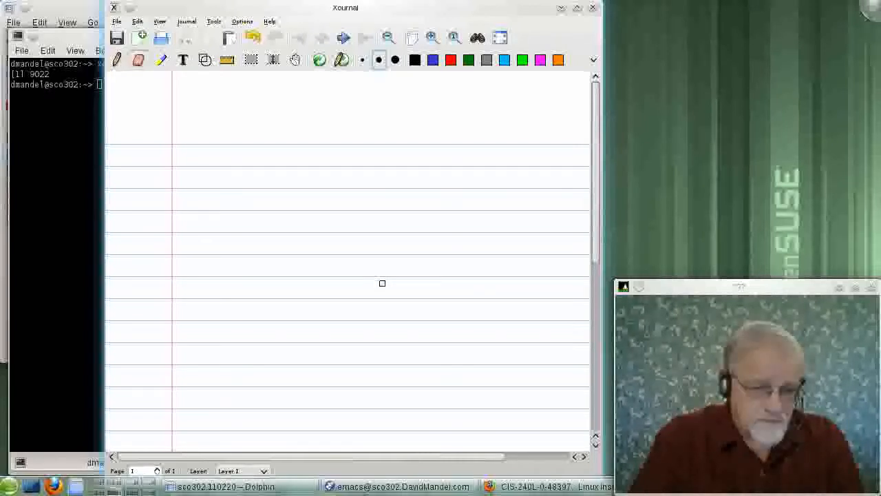
mouse_move(220, 138)
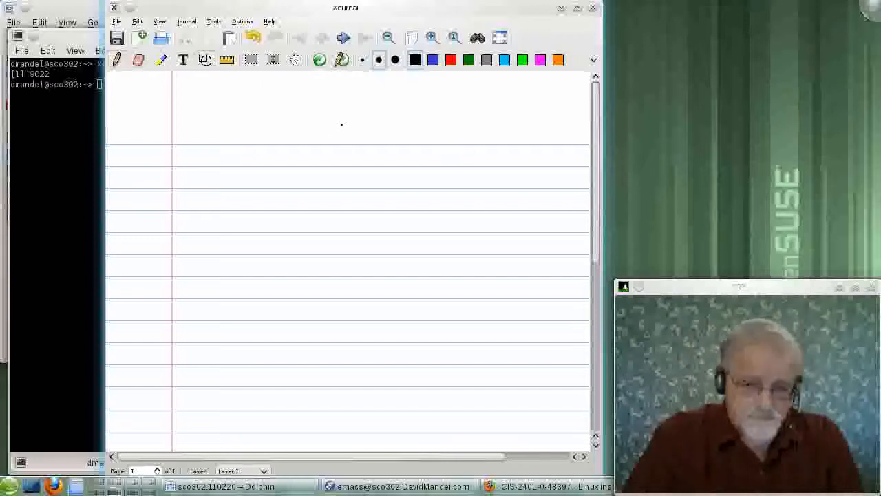
Step: Sketch a large circle on the blank lined page to start the diagram
left_click_drag(339, 122, 249, 292)
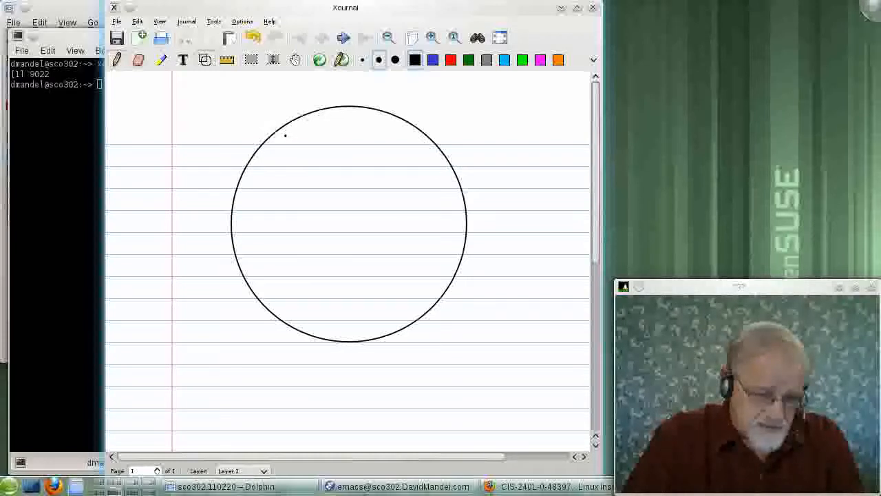
Step: Trace a slightly smaller circle inside the large one, forming a ring
left_click_drag(284, 132, 259, 168)
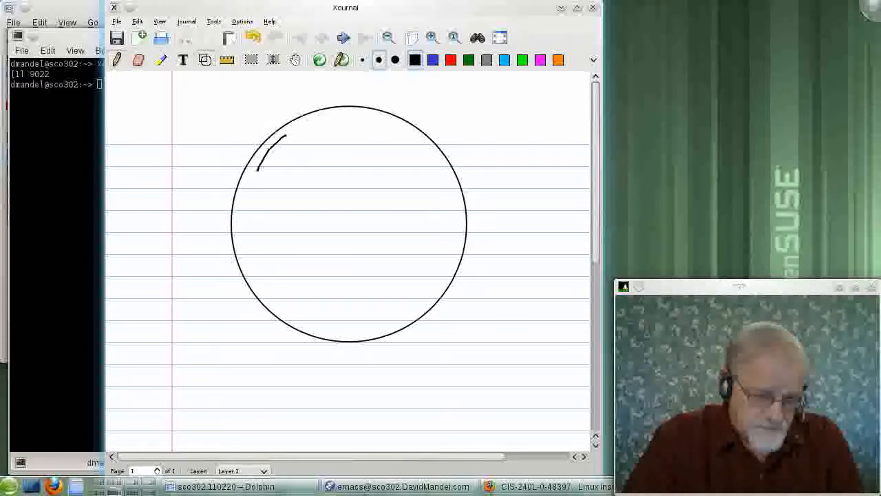
left_click_drag(281, 135, 276, 302)
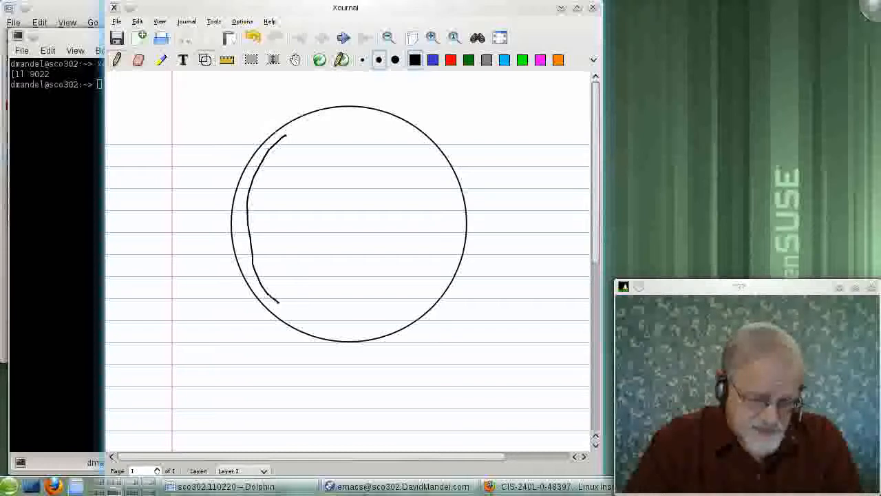
left_click_drag(264, 300, 448, 265)
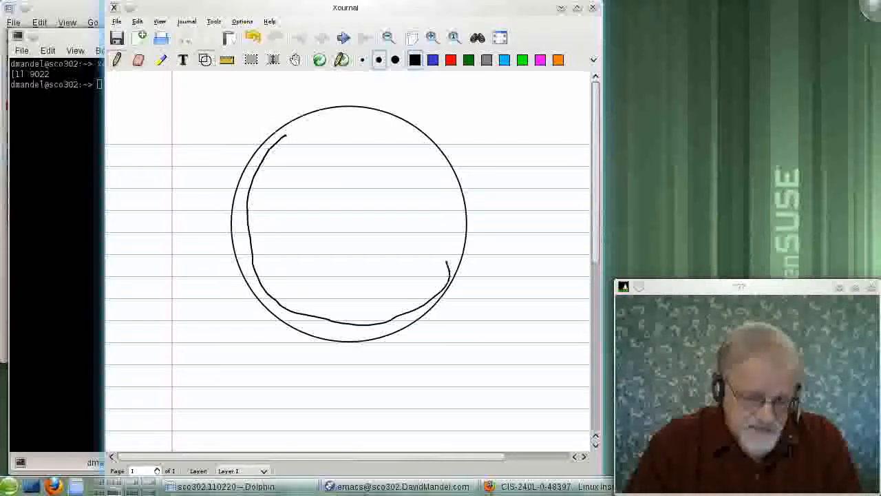
left_click_drag(356, 124, 448, 276)
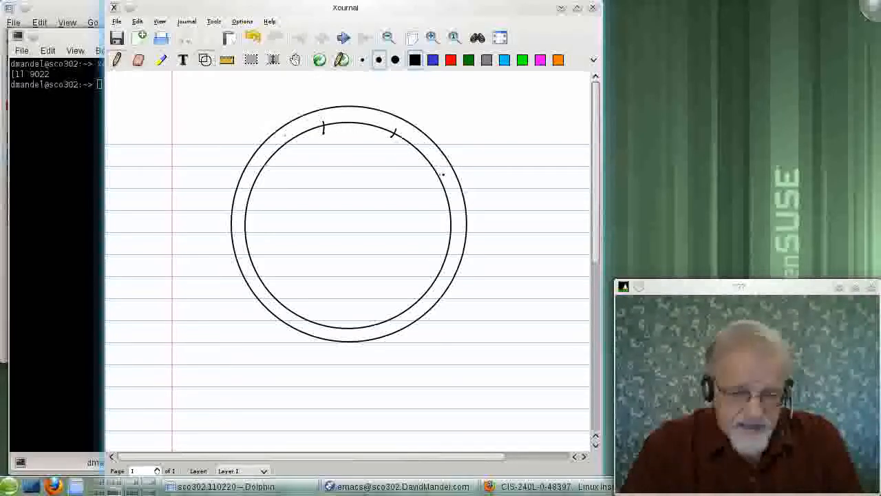
Step: Draw short division ticks across the ring along its top and right side
left_click_drag(446, 172, 430, 185)
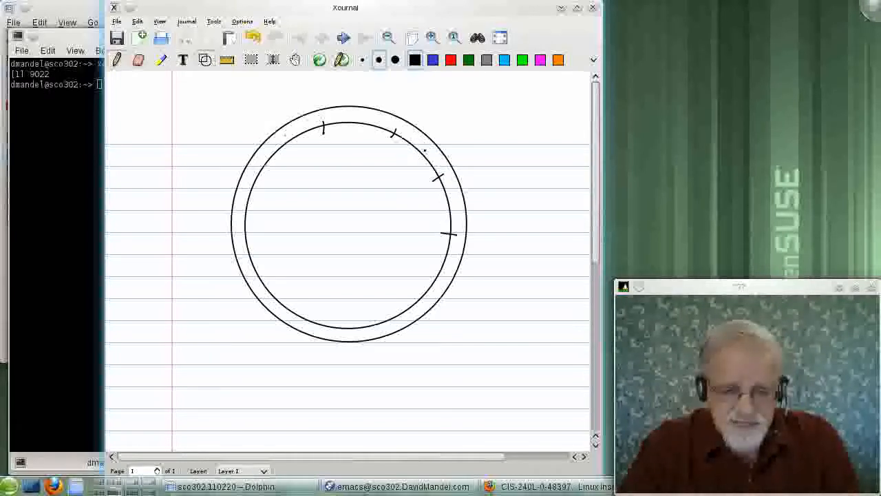
left_click_drag(425, 154, 480, 140)
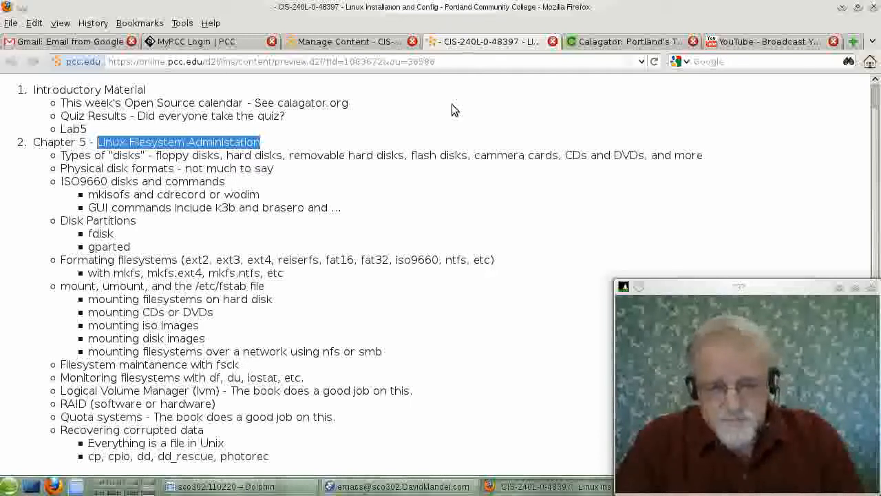
mouse_move(33, 12)
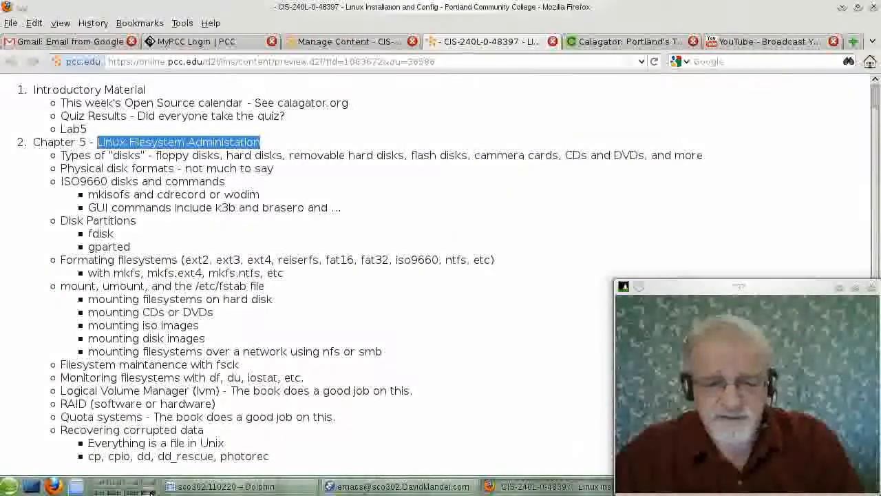
mouse_move(383, 333)
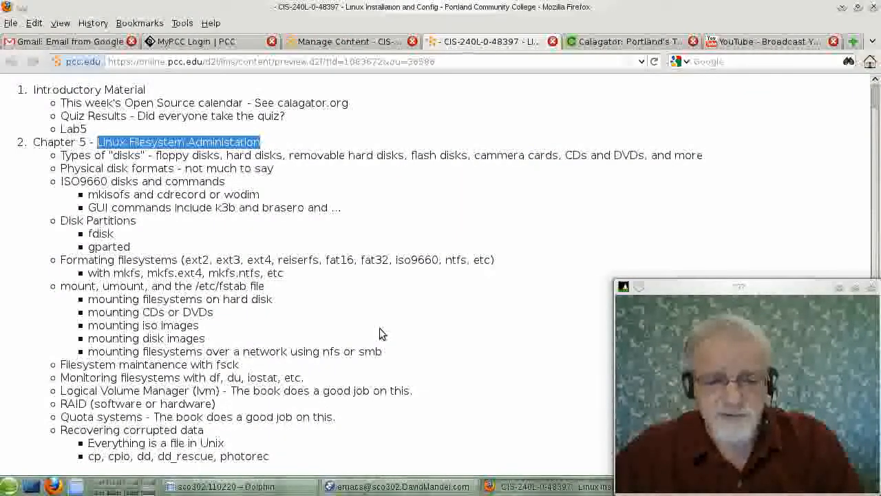
mouse_move(281, 212)
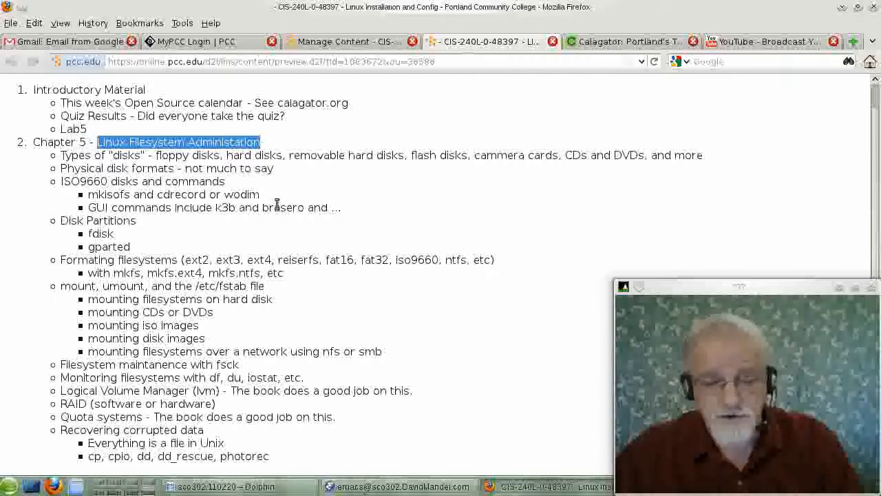
mouse_move(289, 226)
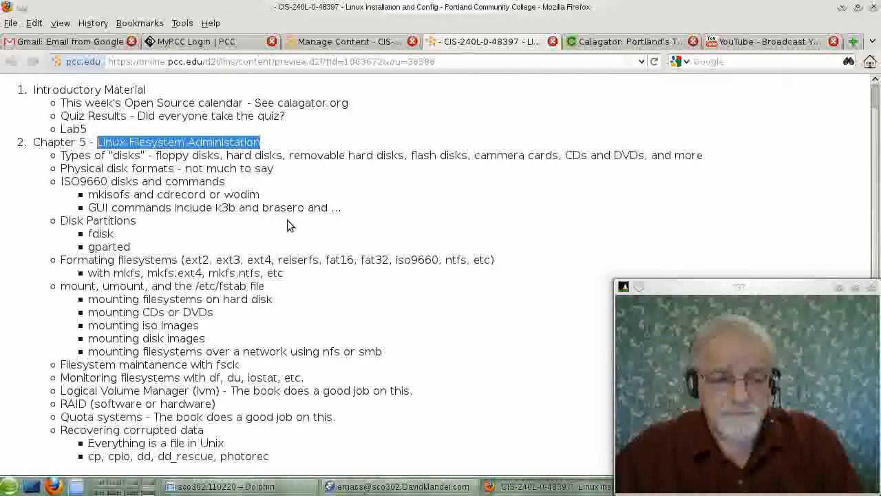
mouse_move(121, 241)
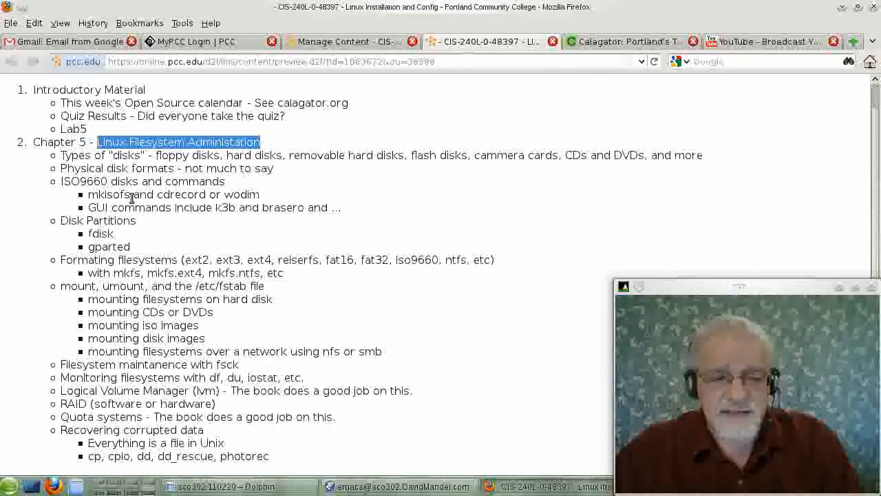
mouse_move(165, 233)
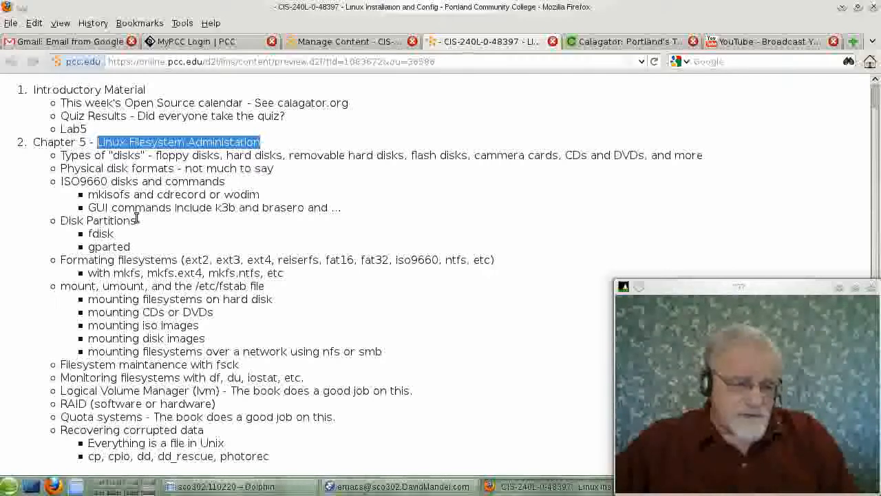
double_click(111, 194)
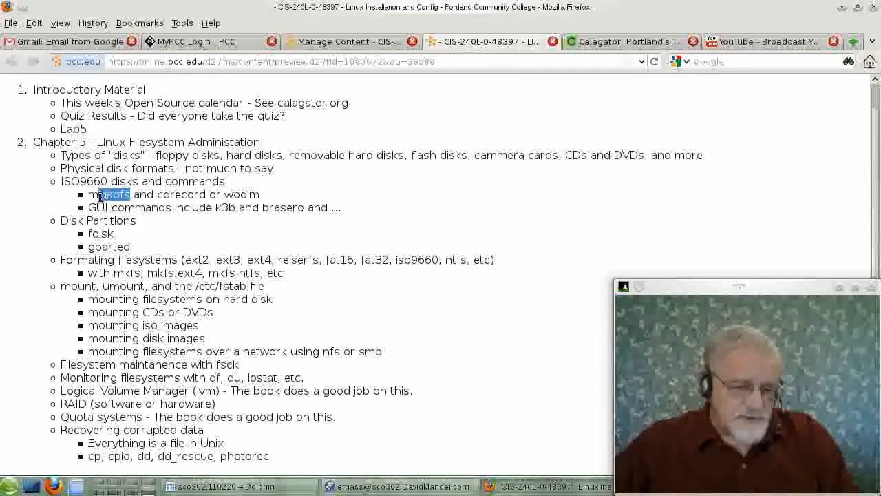
double_click(109, 194)
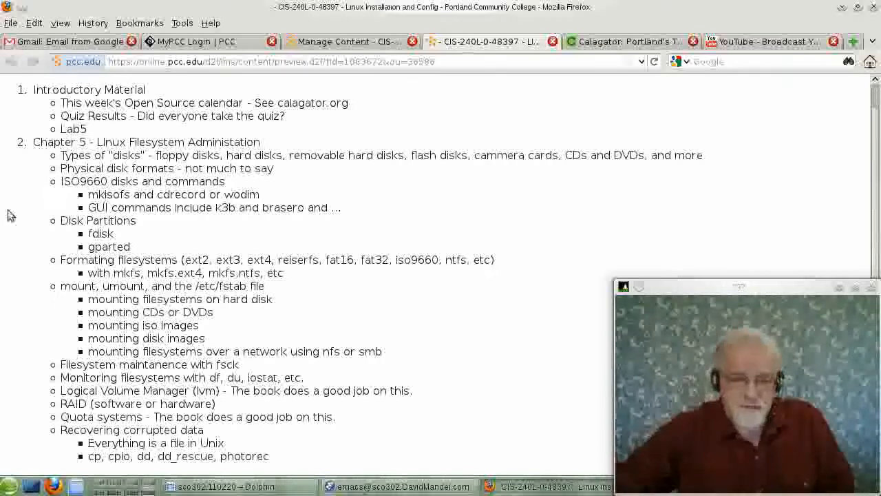
mouse_move(168, 196)
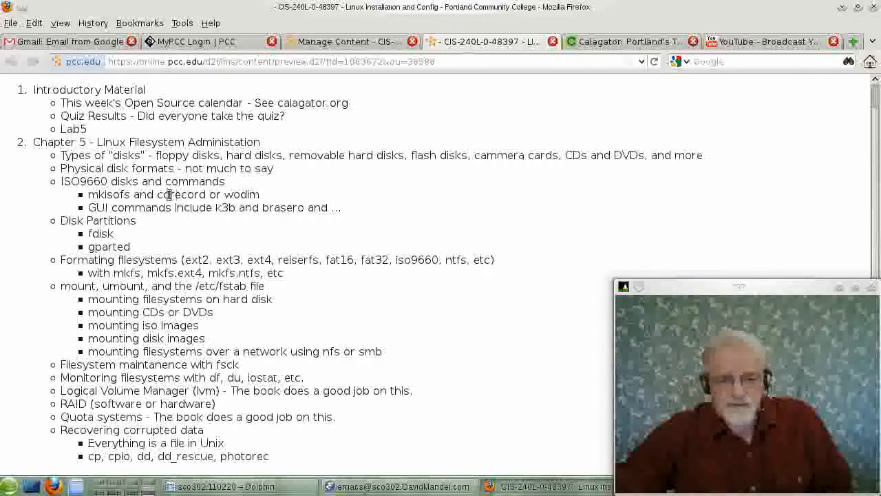
double_click(164, 194)
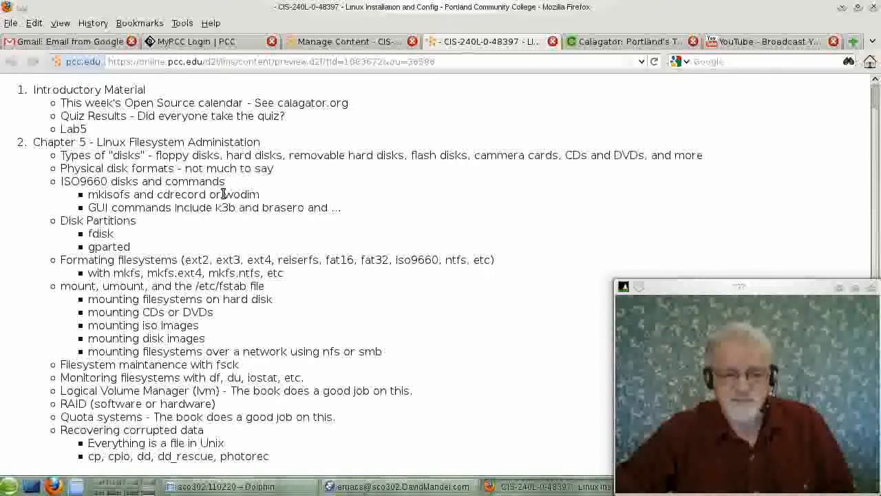
double_click(242, 194)
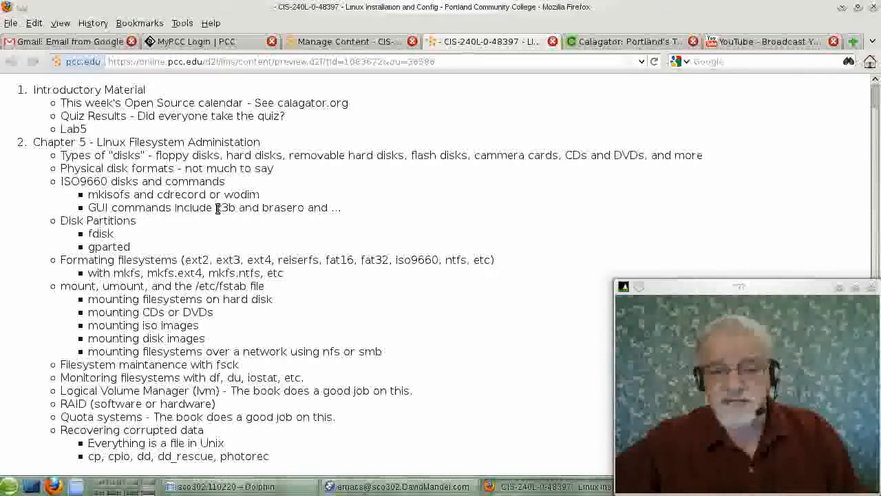
double_click(219, 207)
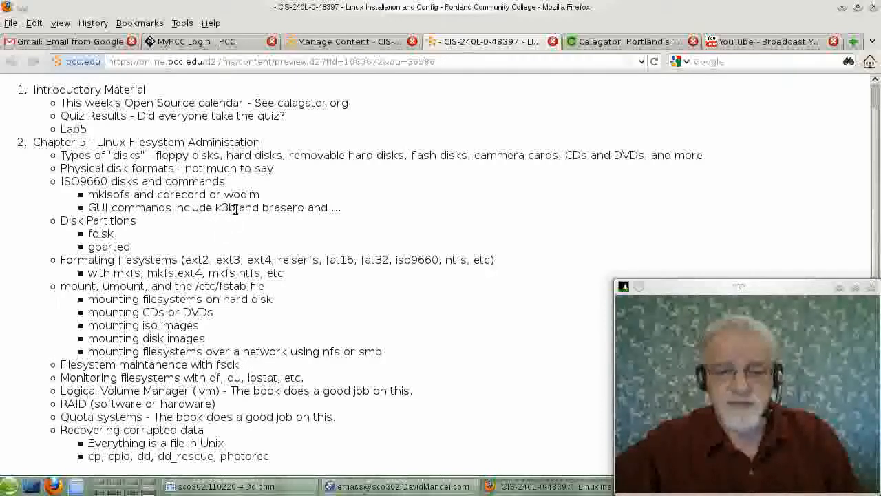
double_click(223, 207)
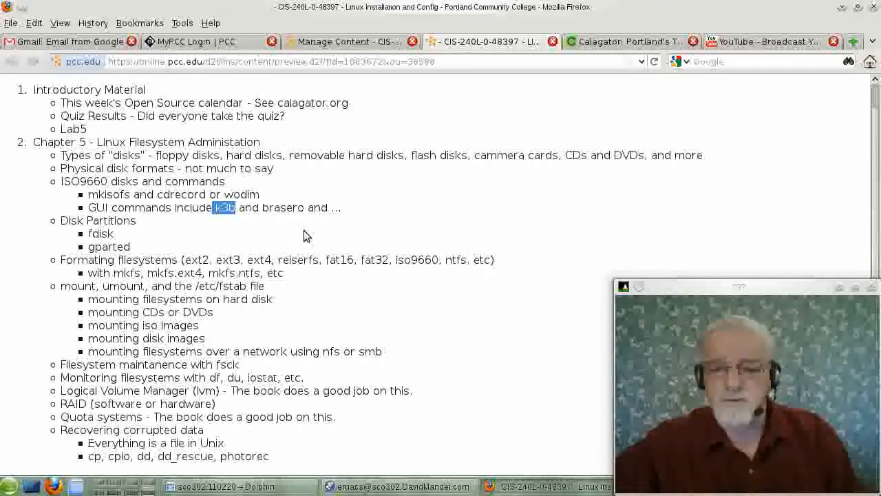
mouse_move(311, 240)
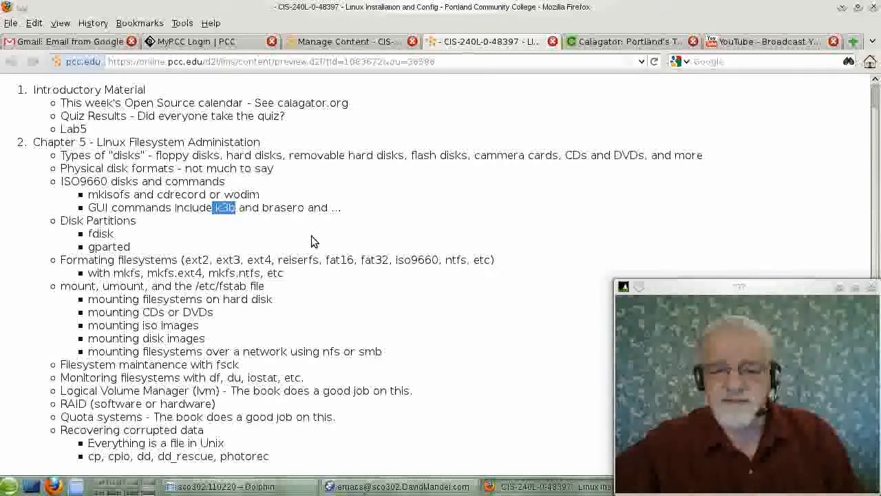
mouse_move(319, 245)
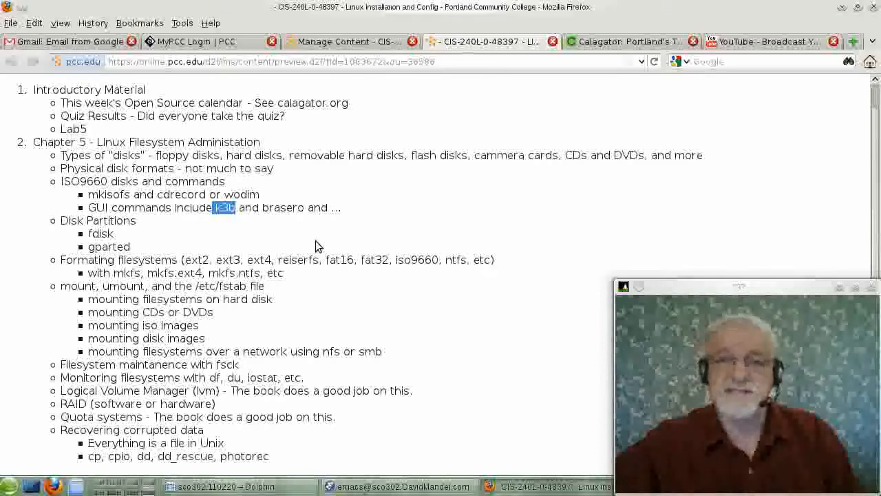
mouse_move(320, 248)
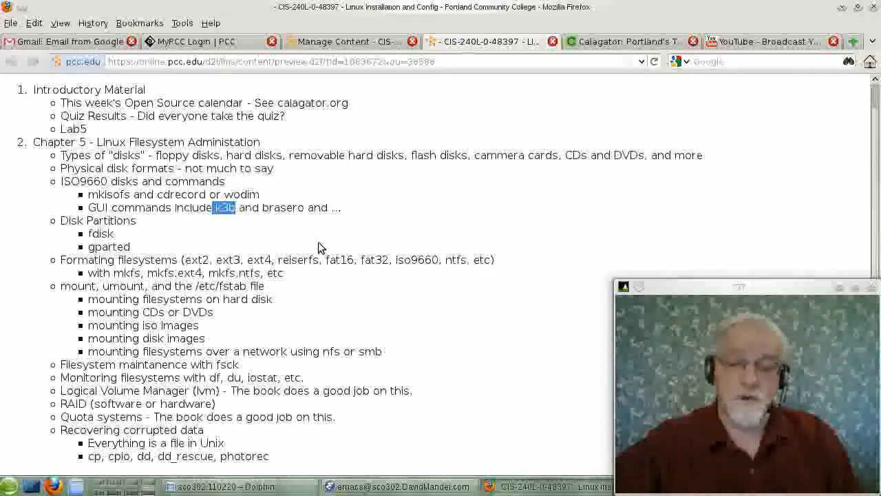
mouse_move(333, 253)
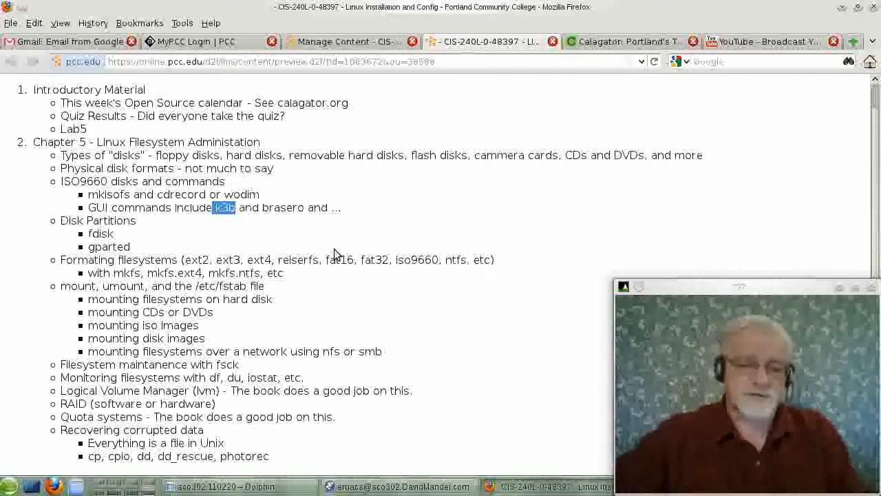
mouse_move(310, 233)
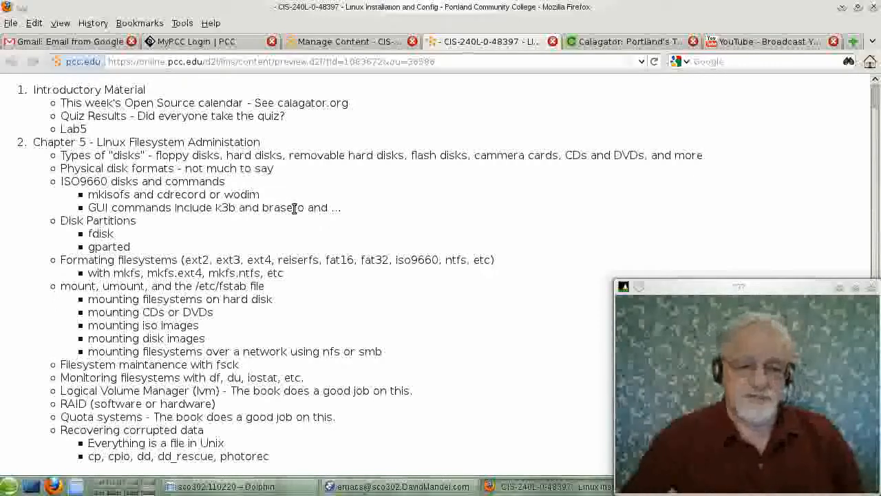
mouse_move(281, 223)
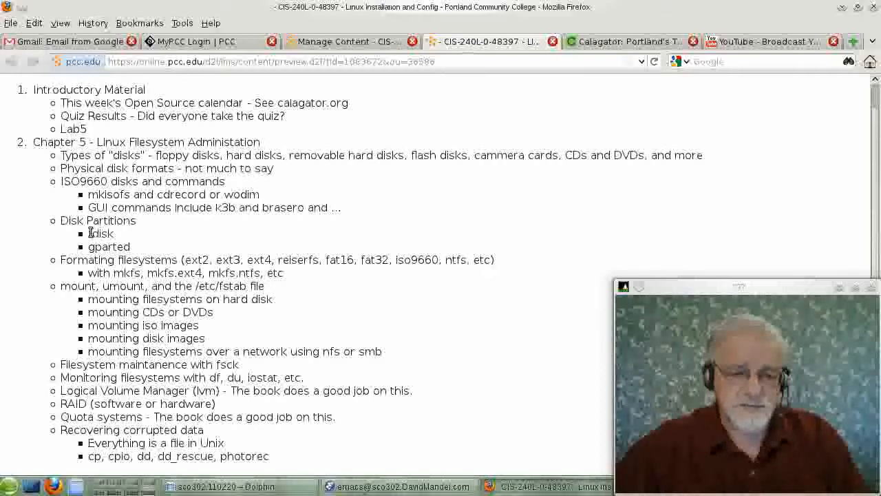
double_click(124, 220)
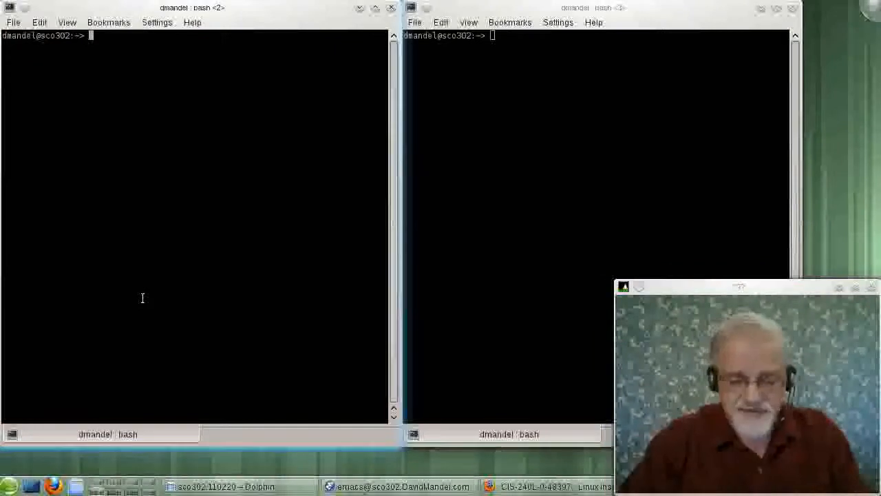
Step: Become root with su -, then abandon an unfinished fdisk command
type("su -")
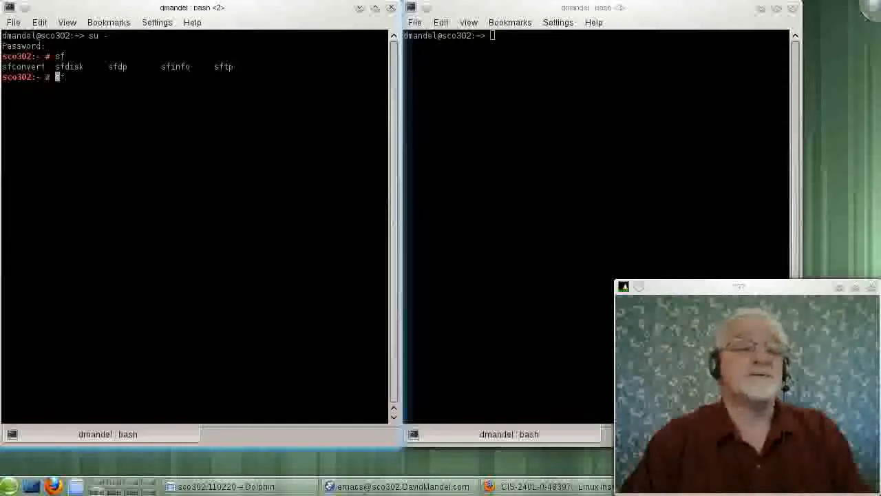
type("fdisk")
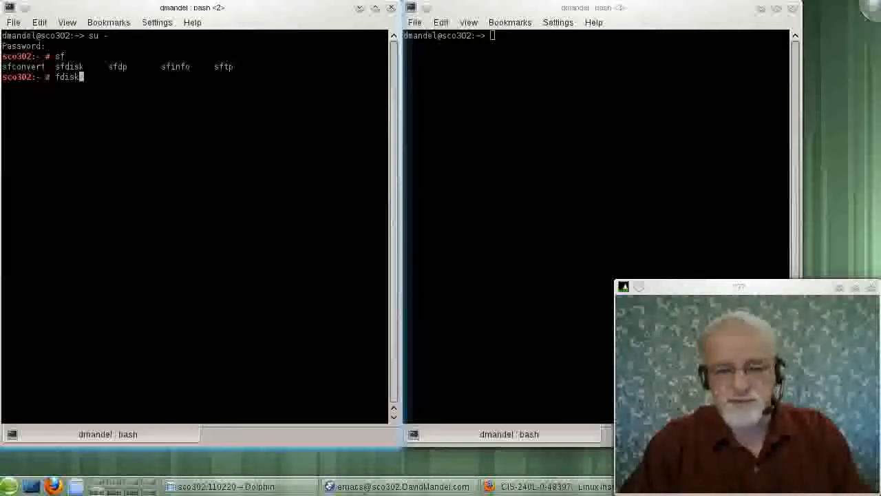
key("BackSpace")
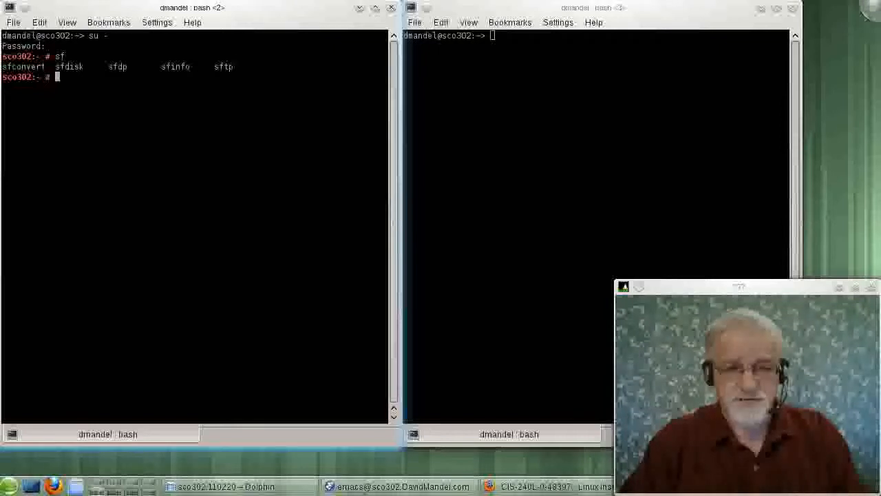
Step: List commands starting with 'sf', view the sfdisk manual, and begin another sf command
type("sf")
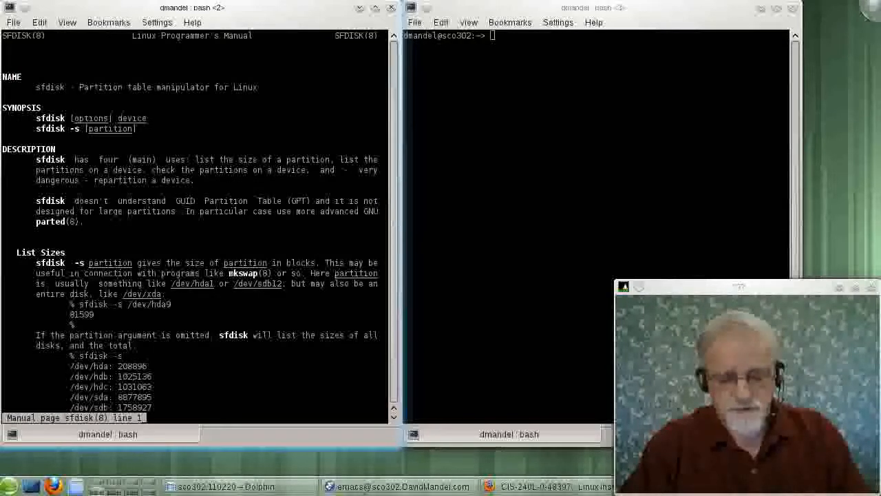
key("q")
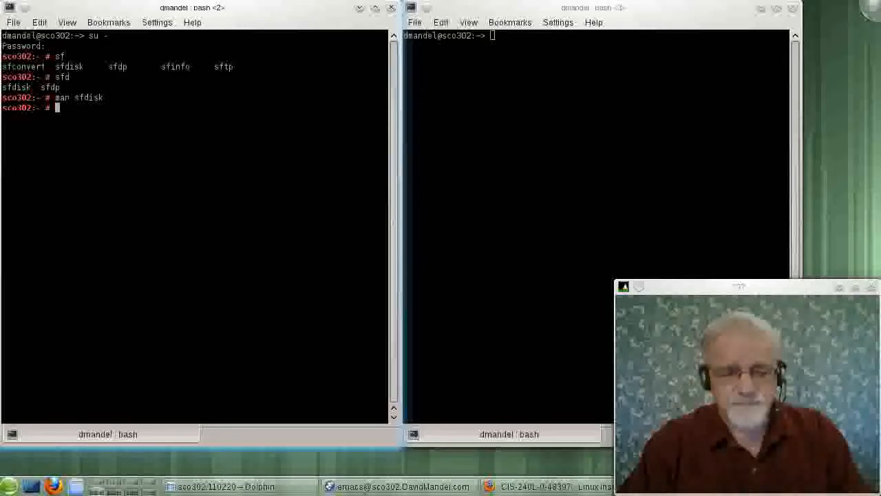
type("sf")
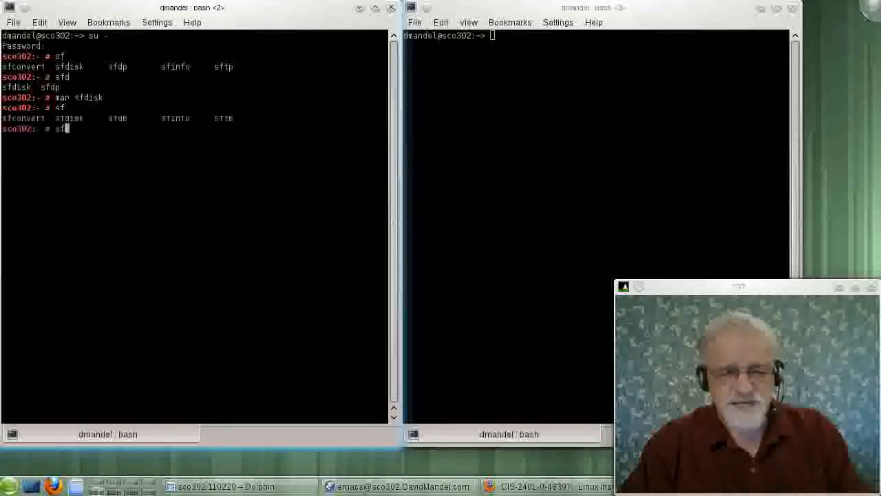